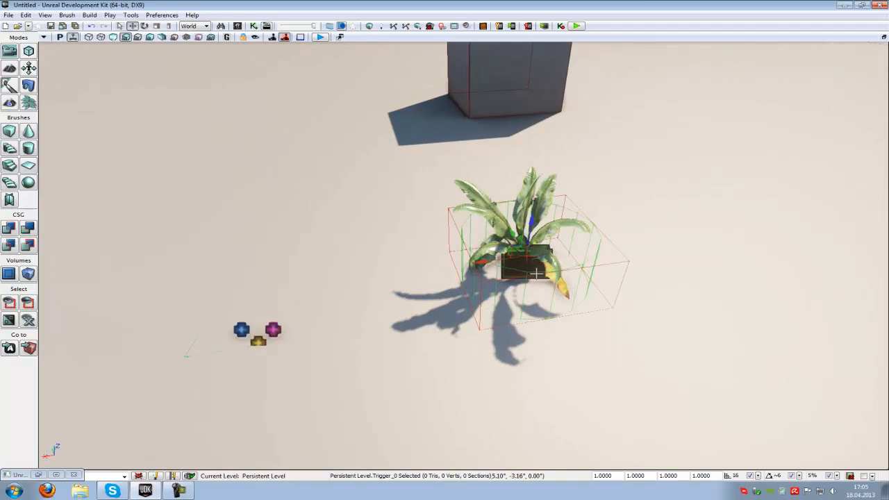
Open UnrealKismet for the selected Trigger_0 from the toolbar
{"action": "left_click", "coordinate": [286, 38]}
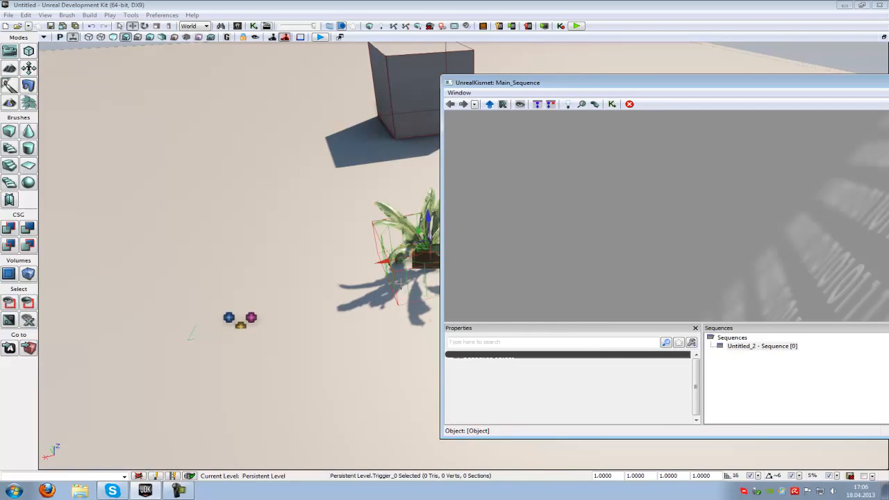
Add a Trigger_0 Used event node to the Kismet canvas from the context menu
{"action": "right_click", "coordinate": [483, 244]}
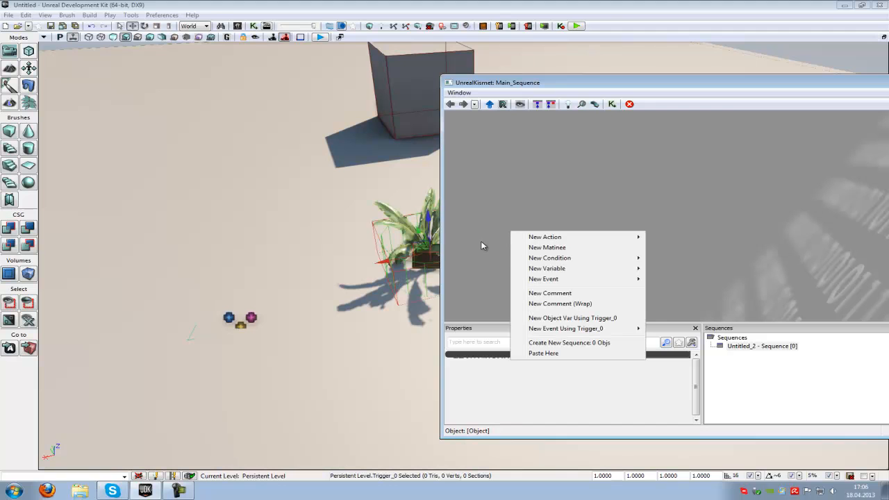
{"action": "mouse_move", "coordinate": [588, 329]}
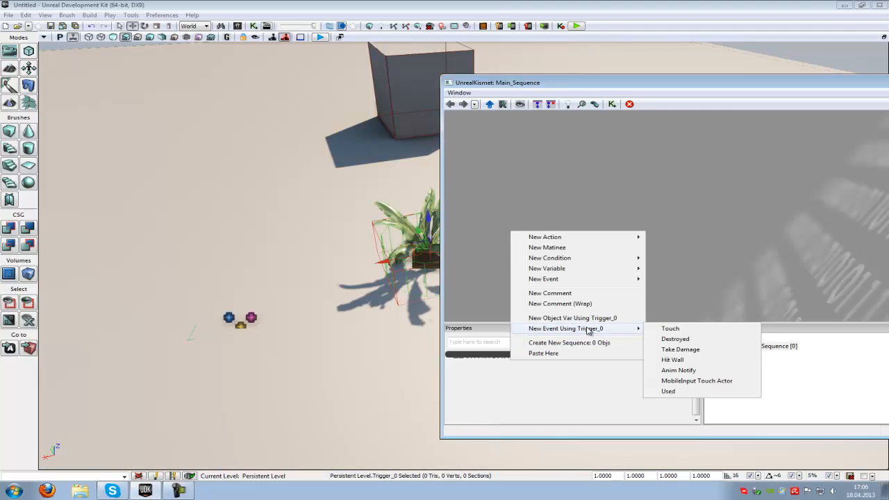
{"action": "mouse_move", "coordinate": [697, 381]}
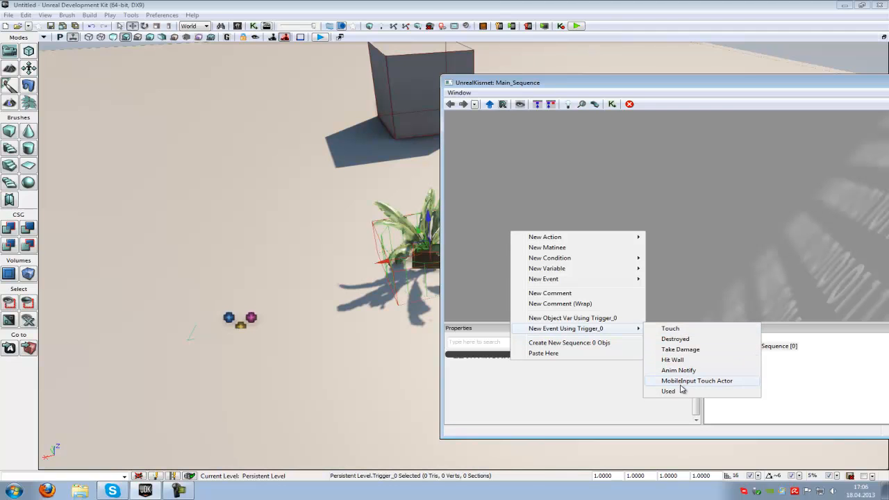
{"action": "left_click", "coordinate": [667, 392]}
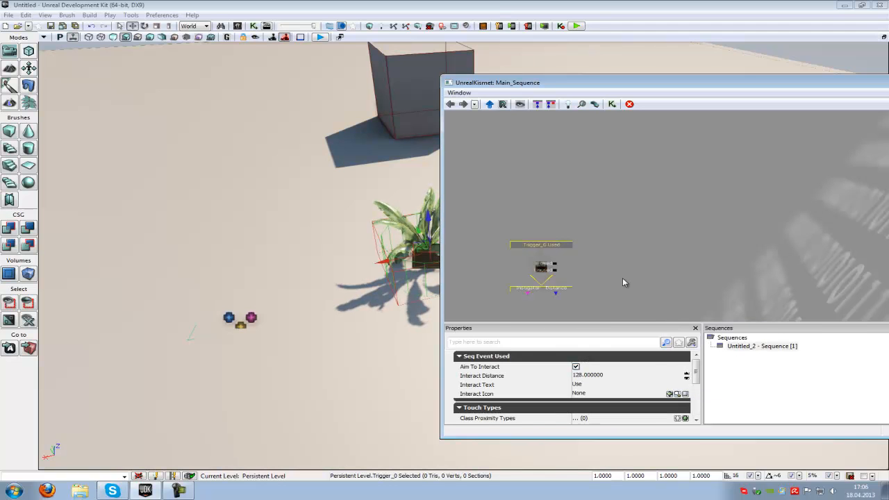
Add a Toggle action, link Used to Turn On, and target Emitter_0
{"action": "right_click", "coordinate": [625, 282]}
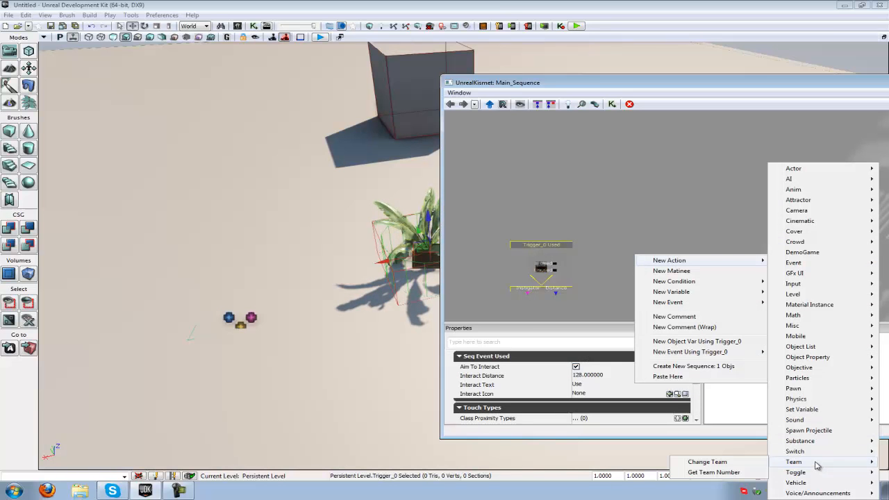
{"action": "left_click", "coordinate": [803, 463]}
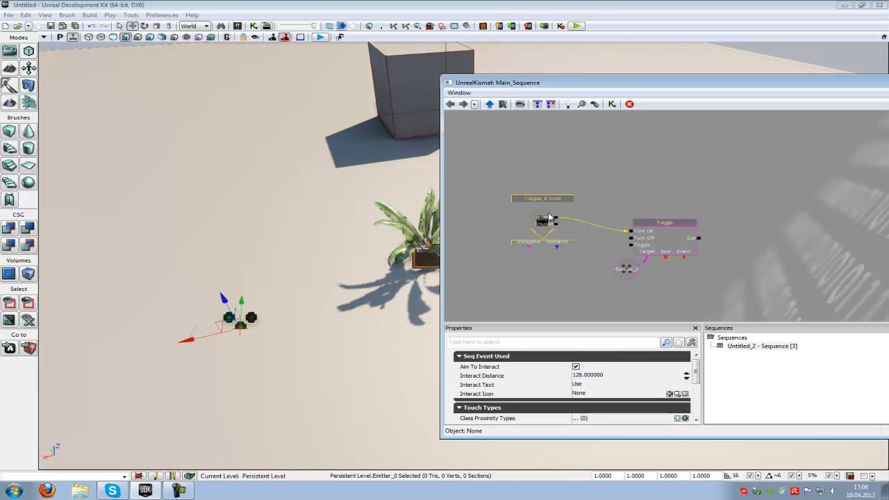
{"action": "left_click_drag", "start_coordinate": [498, 82], "coordinate": [590, 74]}
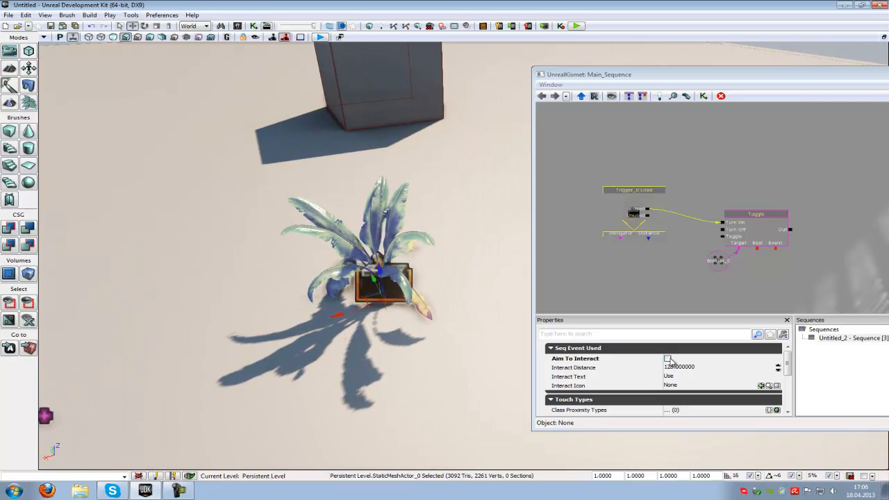
Re-check Aim To Interact in the Trigger_0 Used event's properties
{"action": "left_click", "coordinate": [667, 359]}
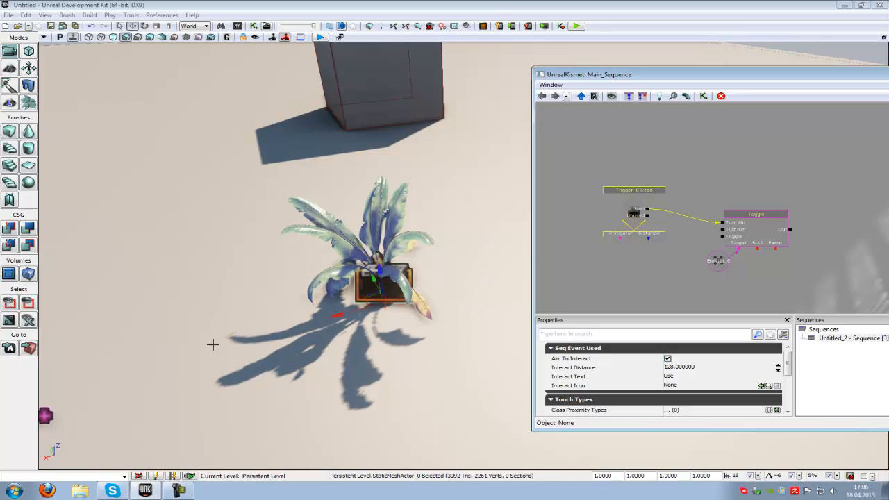
{"action": "mouse_move", "coordinate": [509, 225]}
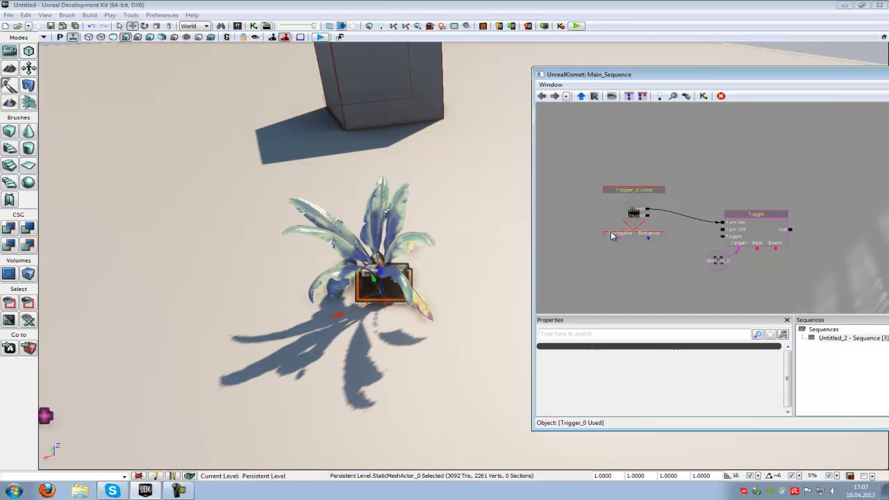
Tick Enabled and check Re Trigger Delay 0 and Max Trigger Count 1 under Sequence Event
{"action": "left_click", "coordinate": [632, 212]}
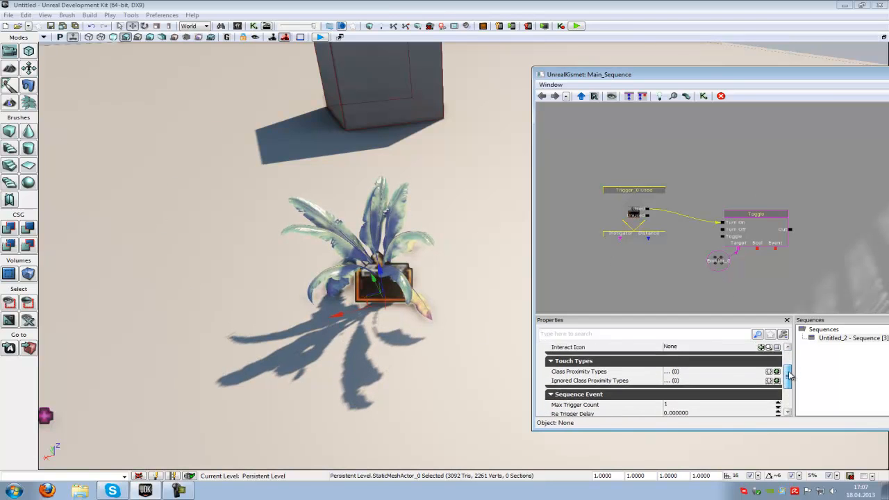
{"action": "scroll", "scroll_direction": "down", "scroll_amount": 3}
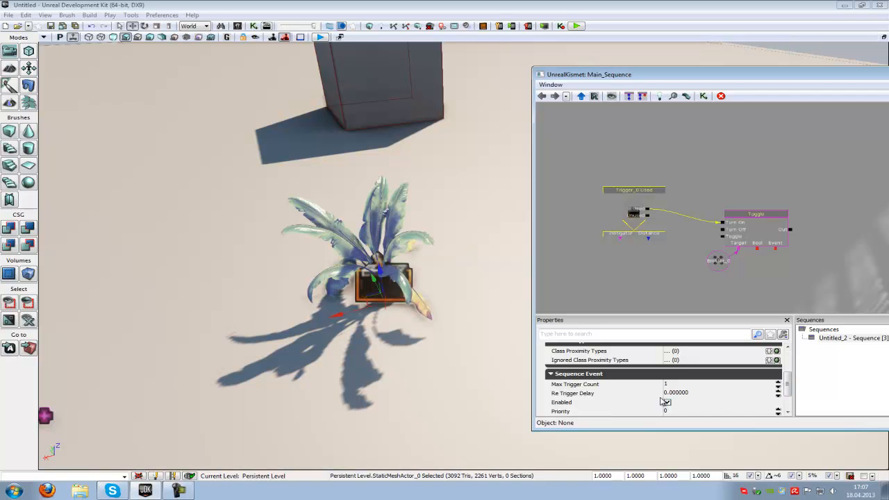
{"action": "left_click", "coordinate": [666, 402]}
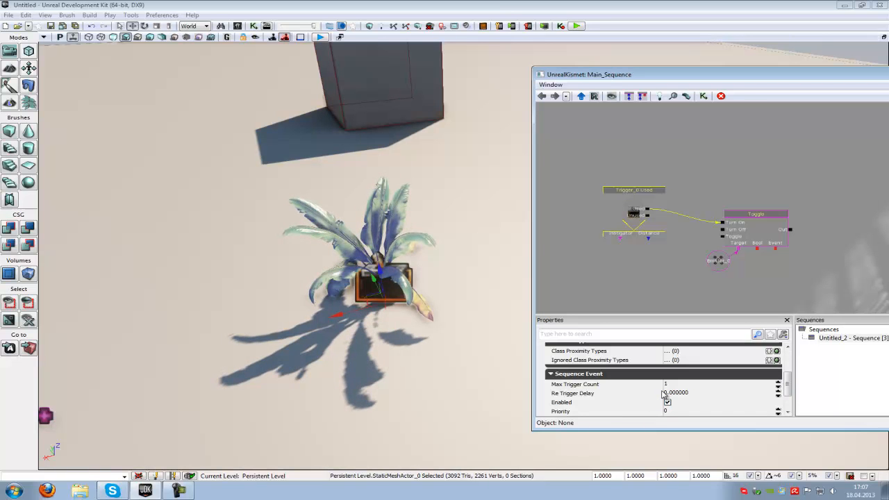
{"action": "left_click", "coordinate": [667, 402]}
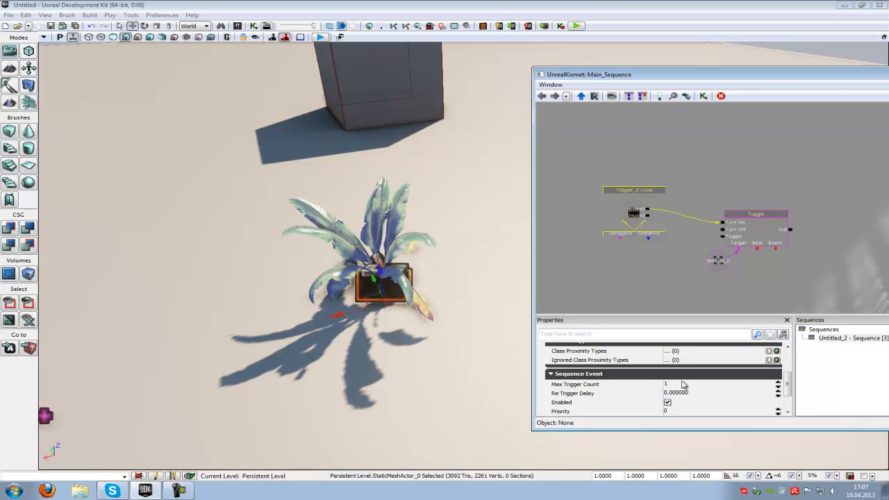
{"action": "left_click", "coordinate": [46, 14]}
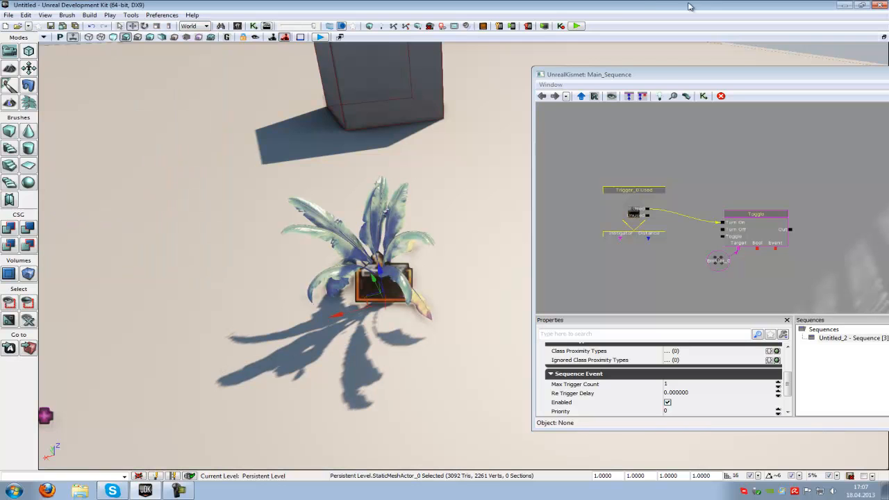
{"action": "left_click", "coordinate": [573, 26]}
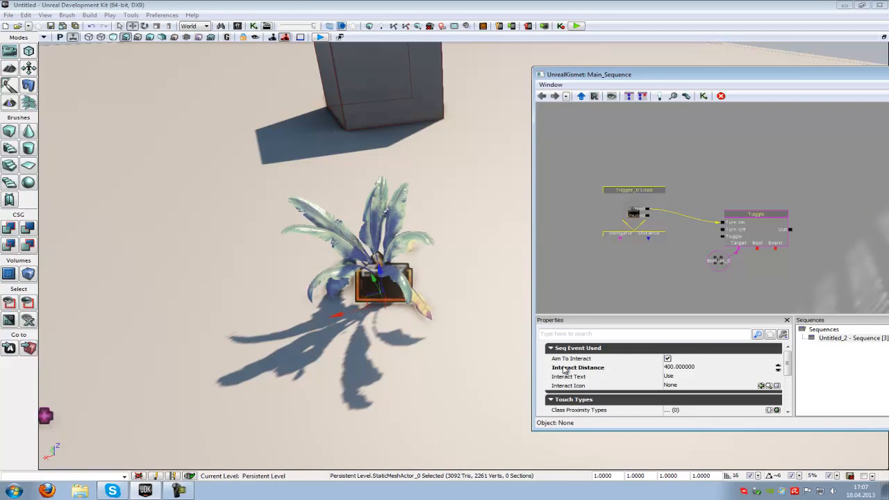
Launch a Play in Editor test of the level
{"action": "left_click", "coordinate": [574, 26]}
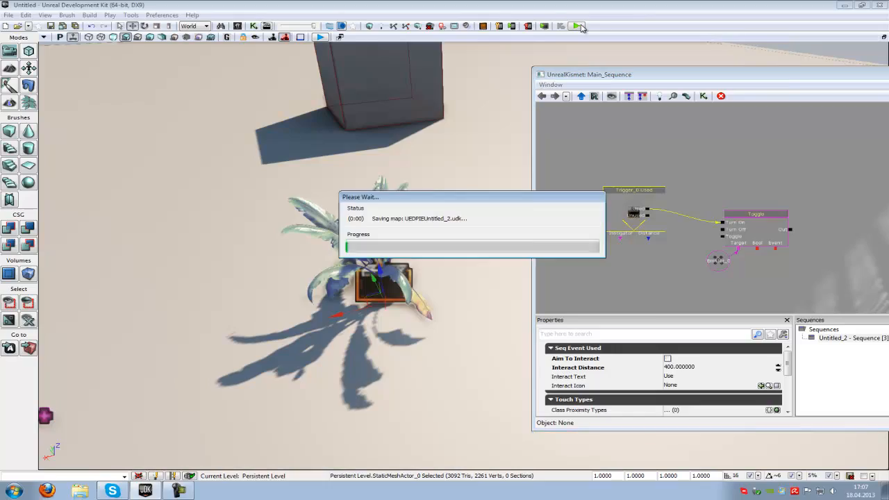